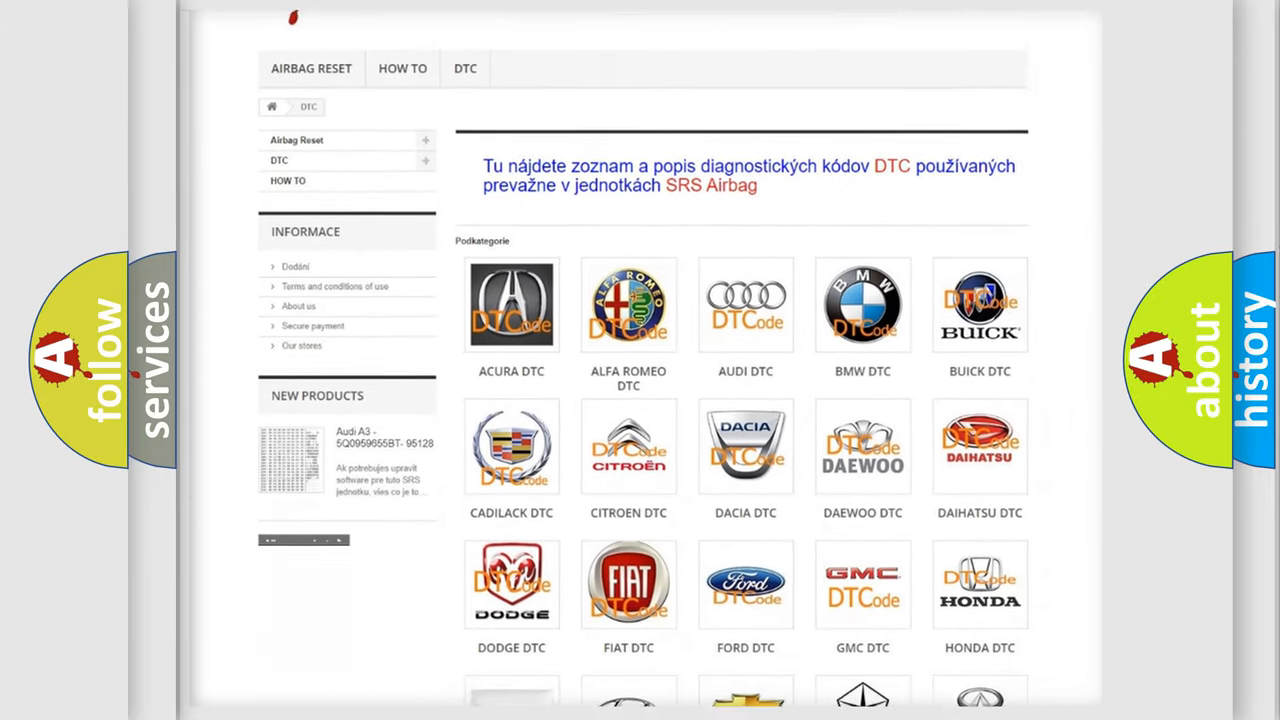
Advance to the Cause slide: loose connections to the left rear corner sensor, or a faulty sensor
scroll(down, 3)
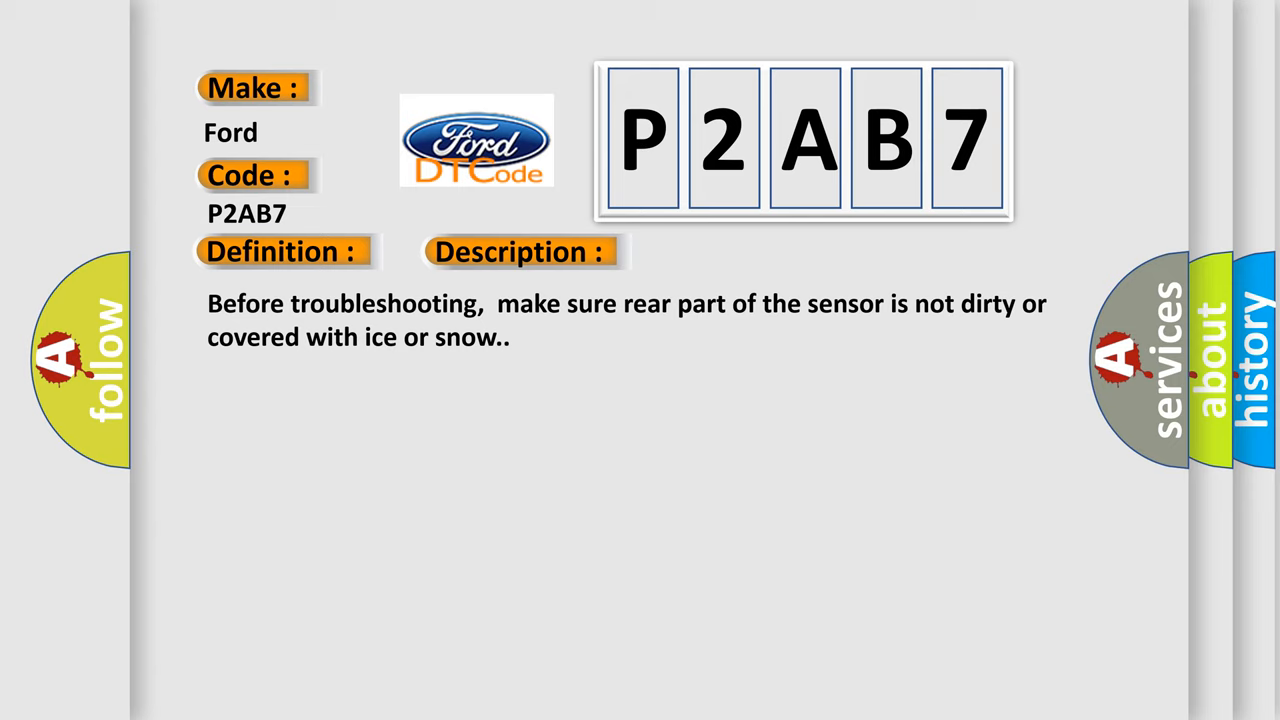
click(735, 251)
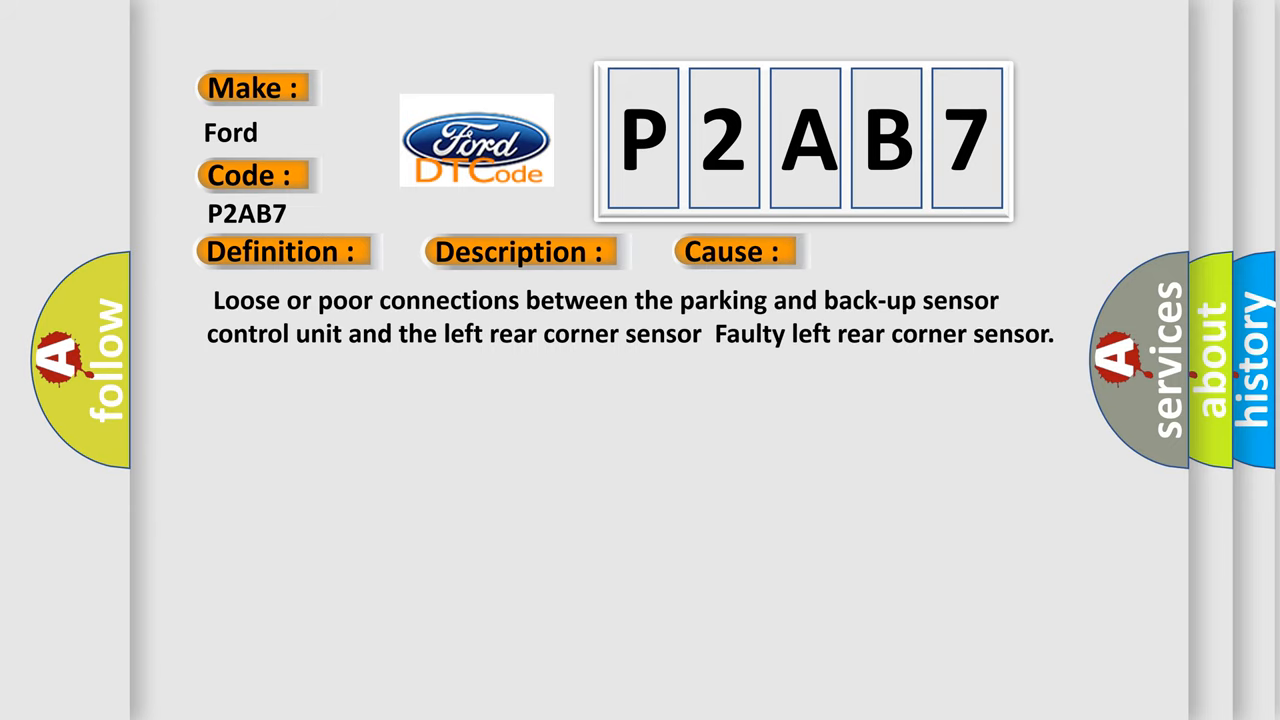